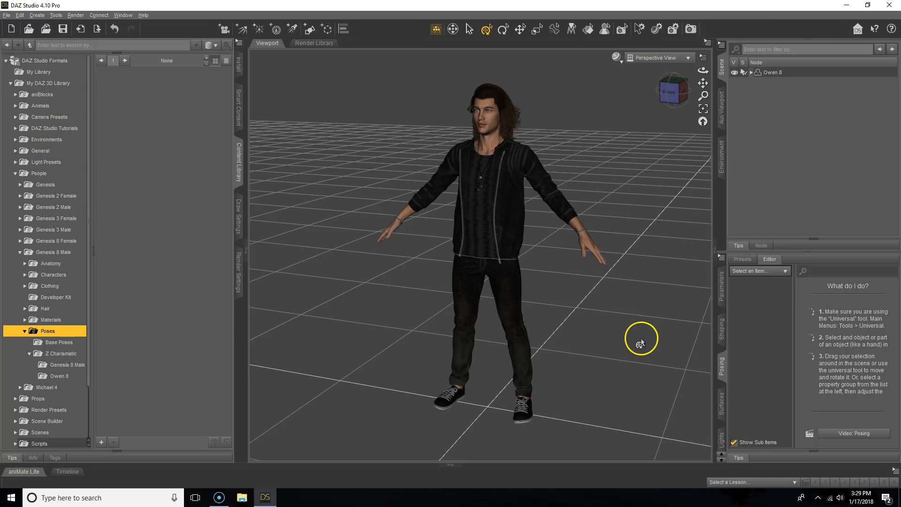
Select Owen 8 and show the Z Charismatic Owen 8 pose presets in the Content Library
left_click(773, 72)
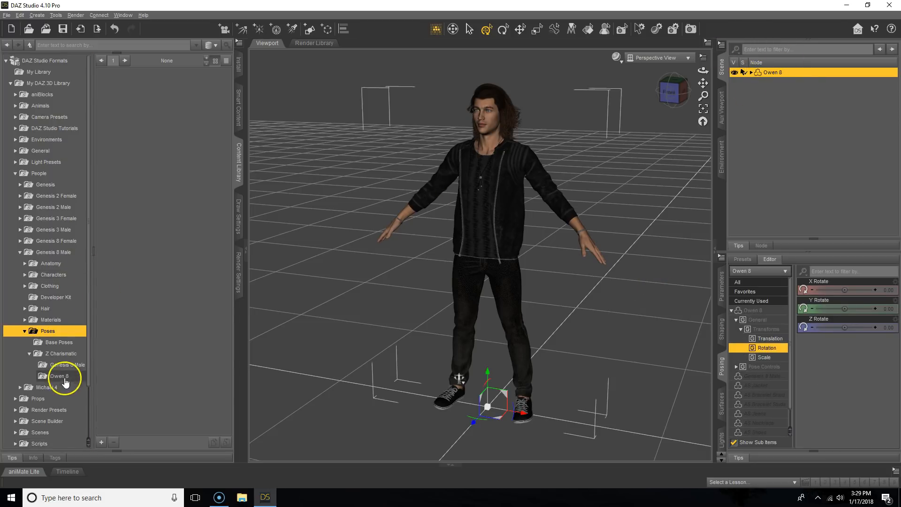
left_click(59, 376)
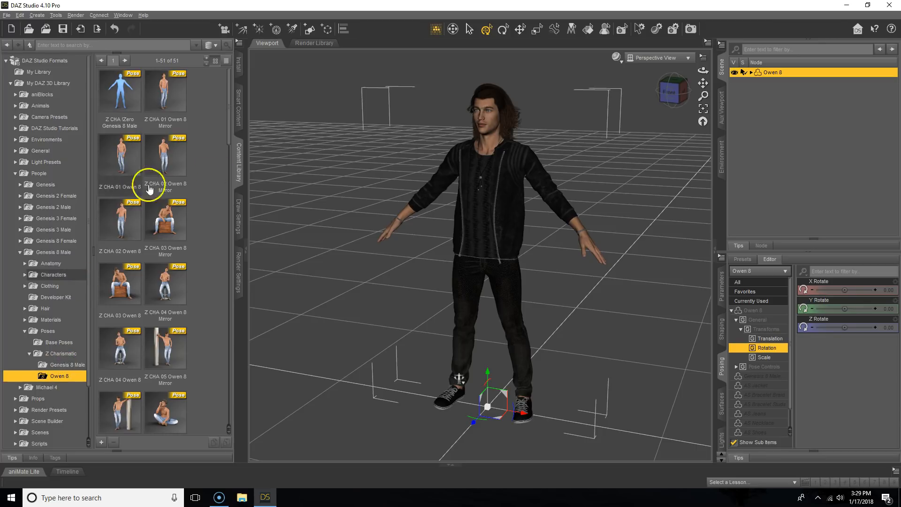
Apply the Z CHA 02 Owen 8 Mirror chin-touching pose to Owen 8
double_click(164, 155)
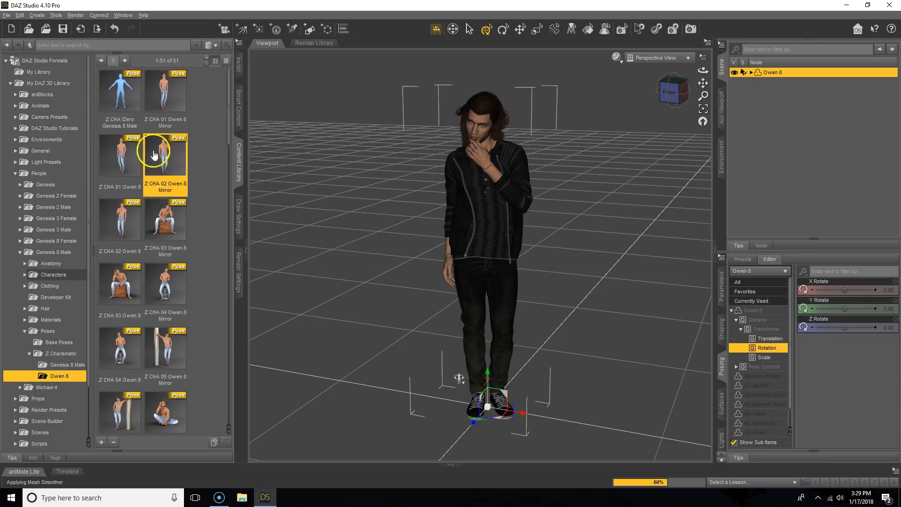
mouse_move(189, 169)
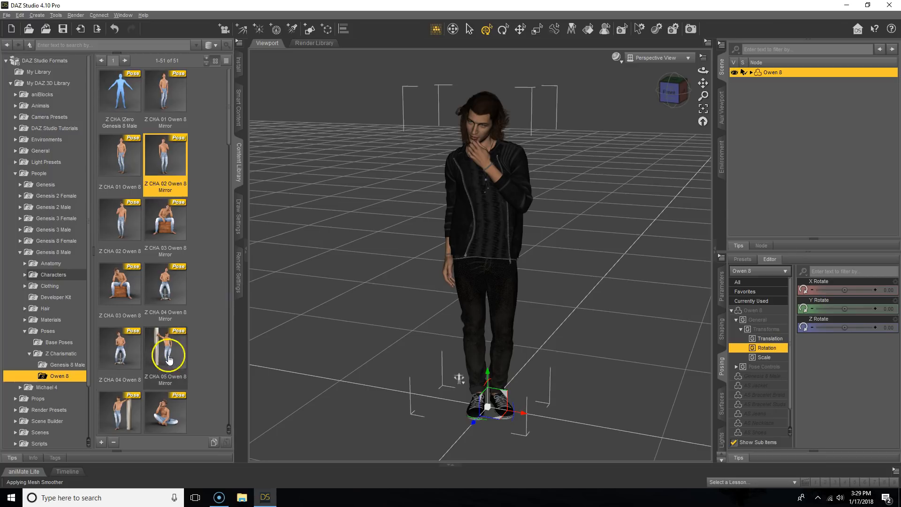
mouse_move(169, 356)
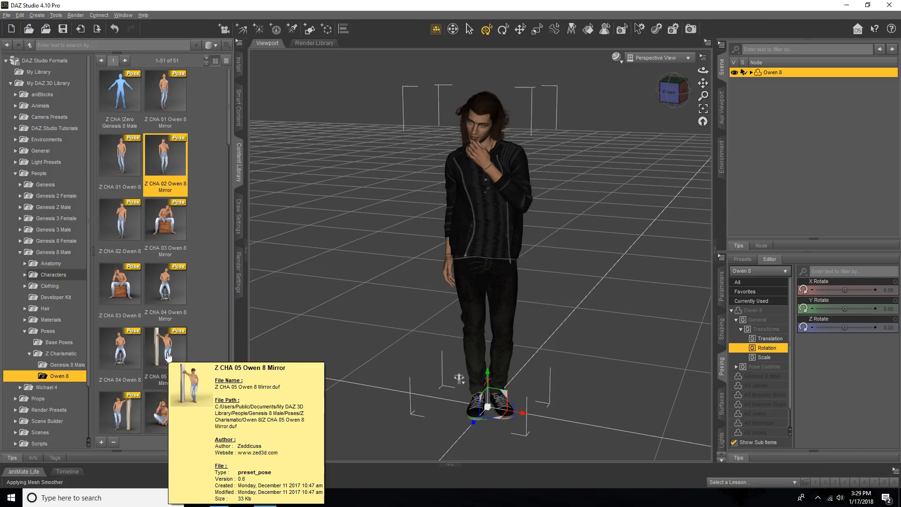
mouse_move(219, 329)
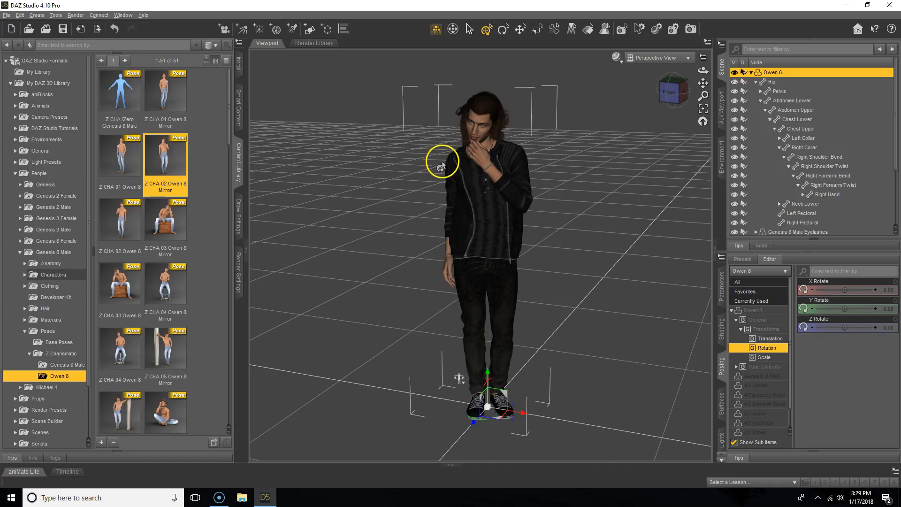
Select Owen 8's Right Collar through Right Hand bones and start loading Z CHA 05 Owen 8 Mirror
left_click_drag(443, 163, 496, 142)
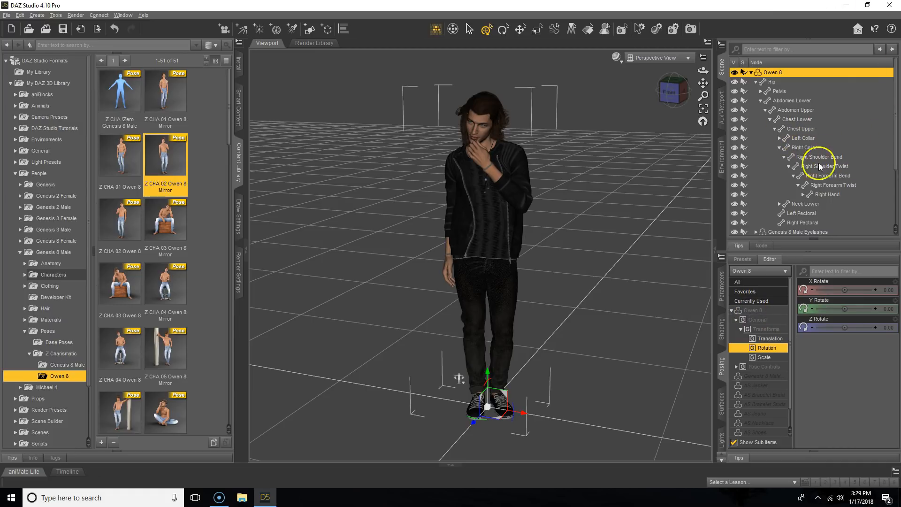
left_click(804, 147)
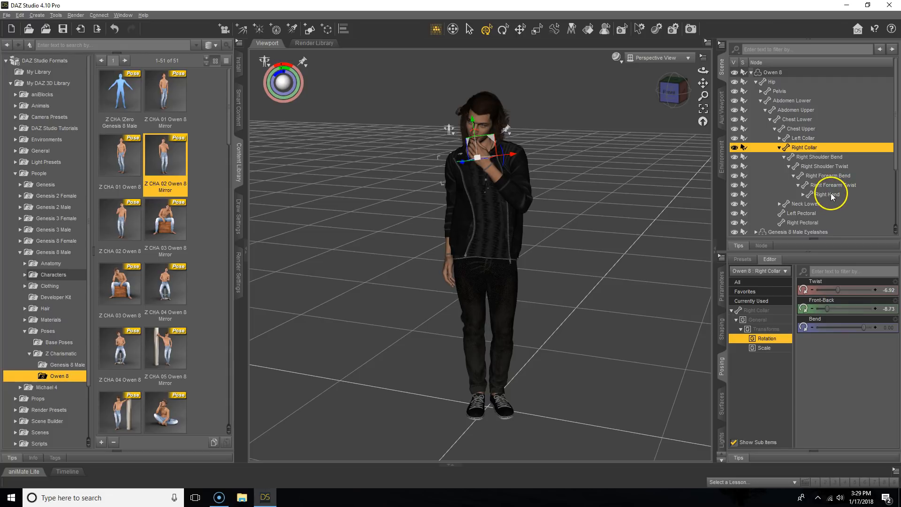
left_click(830, 185)
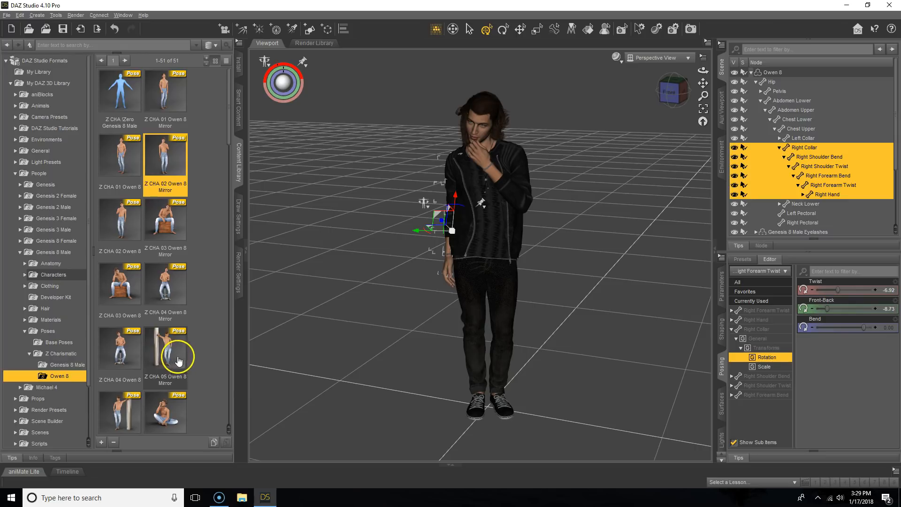
double_click(164, 349)
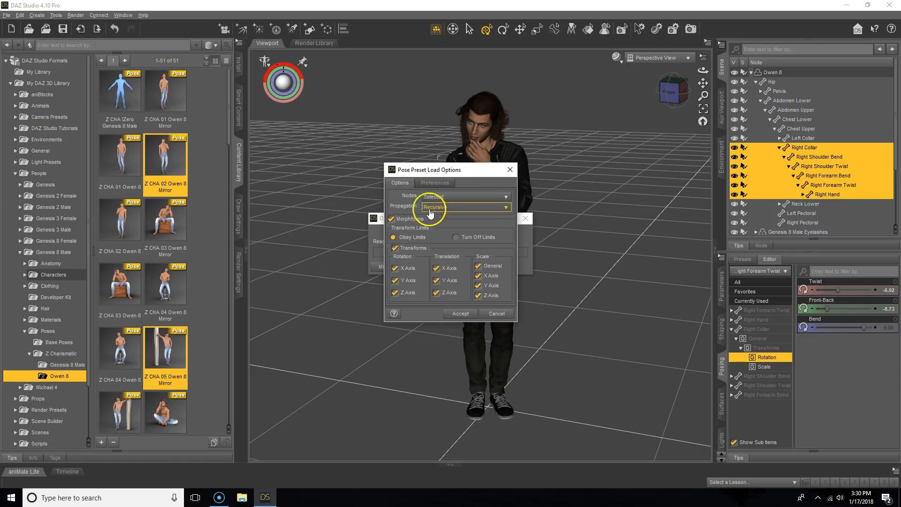
Set the Z CHA 05 pose load Propagation option to Selected Only
left_click(466, 207)
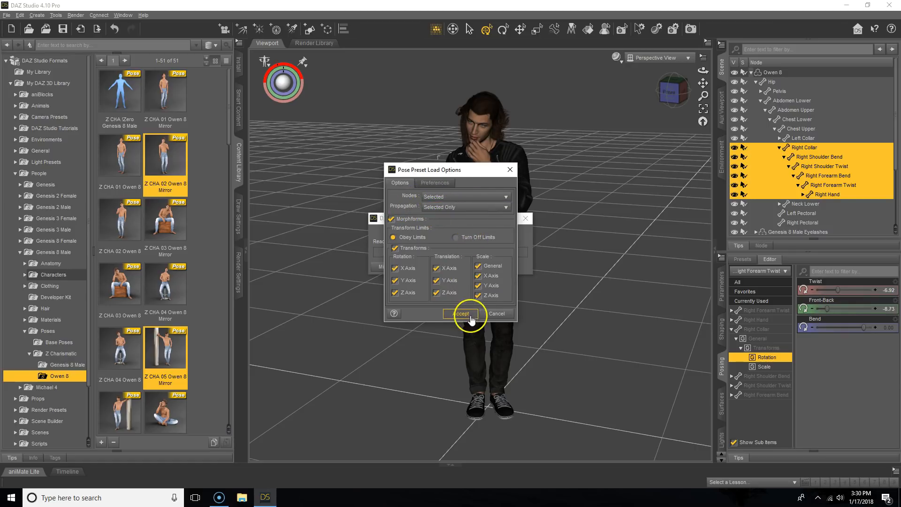
Accept the load options so Z CHA 05 poses only the right arm
left_click(462, 313)
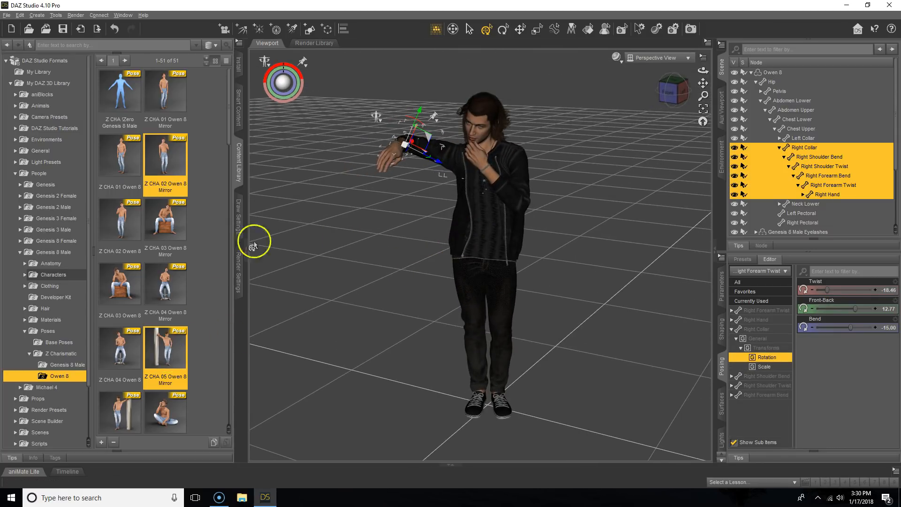
mouse_move(661, 118)
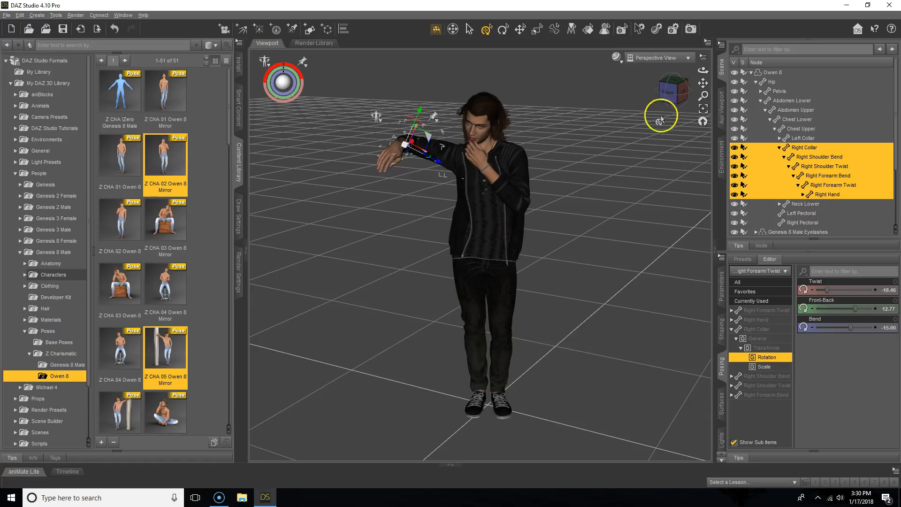